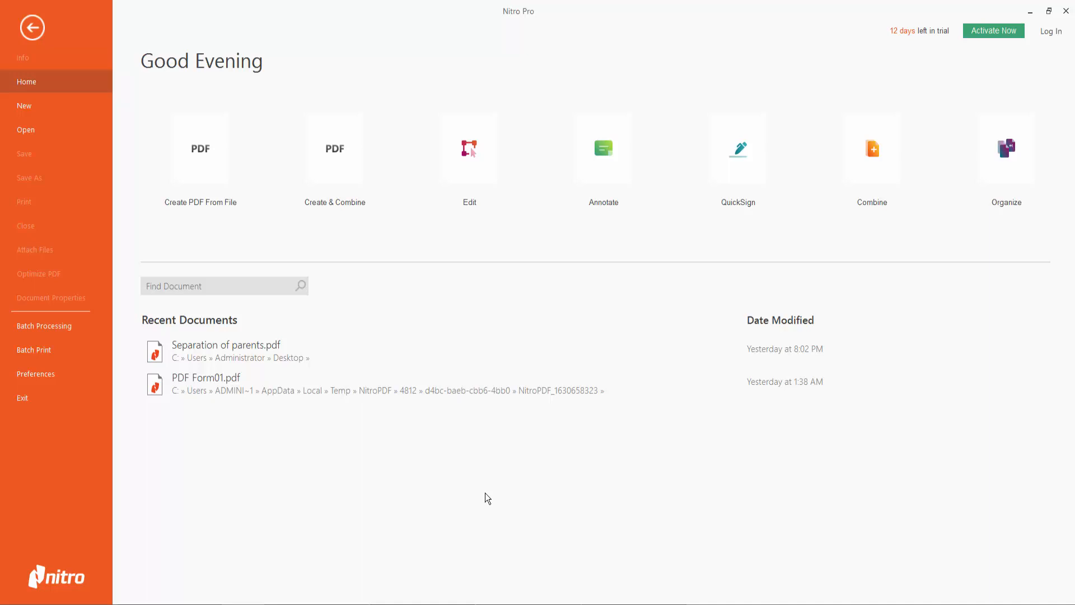
{"action": "mouse_move", "coordinate": [652, 110]}
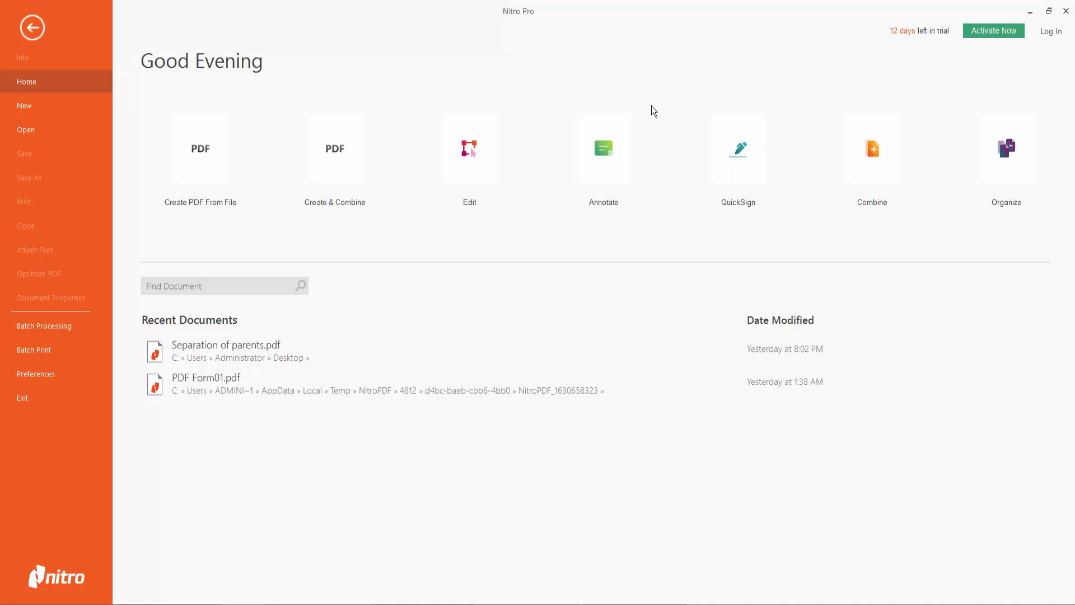
{"action": "mouse_move", "coordinate": [419, 88]}
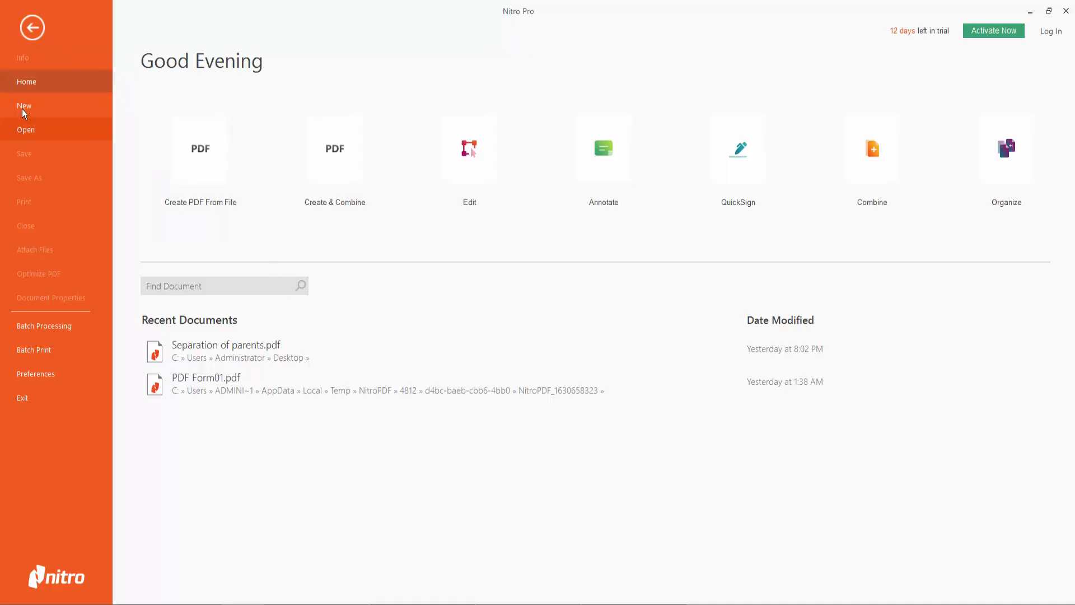
Step: Create a new blank one-page PDF, Untitled1.pdf, from the File backstage
{"action": "left_click", "coordinate": [24, 106]}
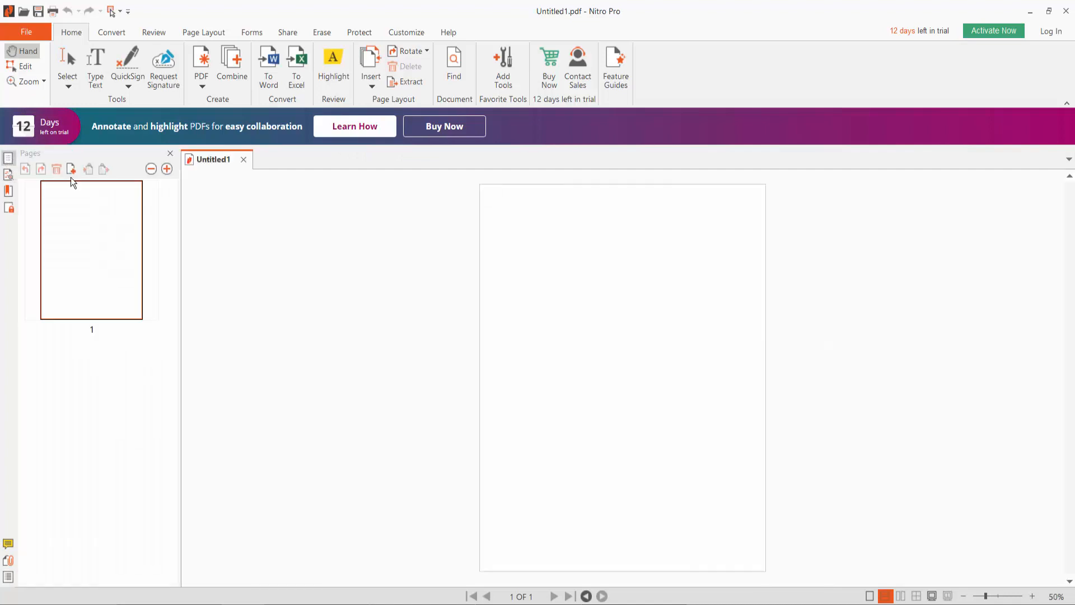
Step: Zoom in on the blank page and show the Forms ribbon tools
{"action": "left_click", "coordinate": [1031, 596]}
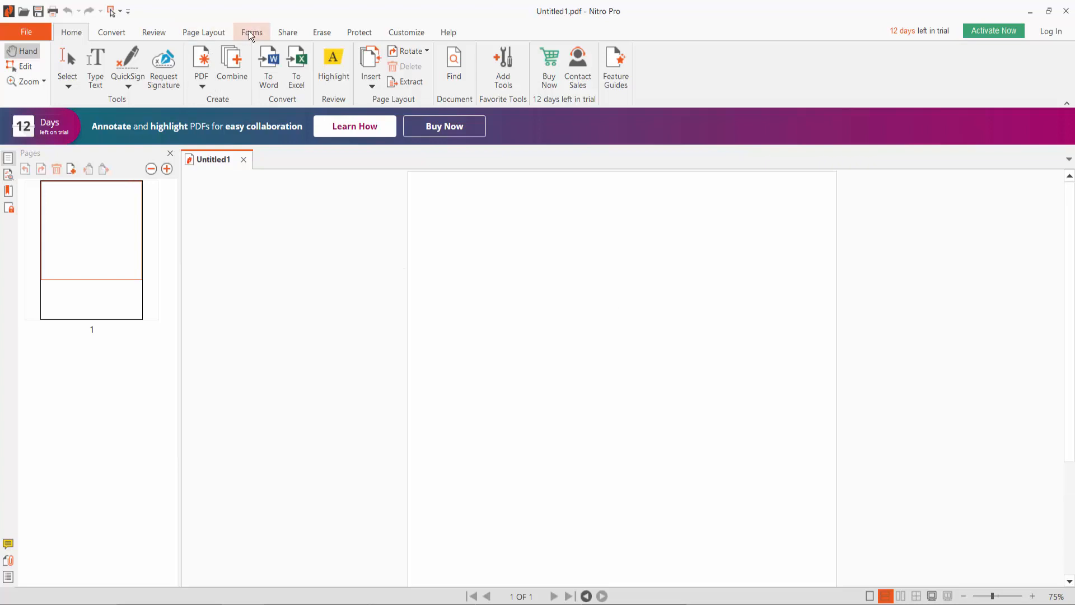
{"action": "left_click", "coordinate": [251, 33]}
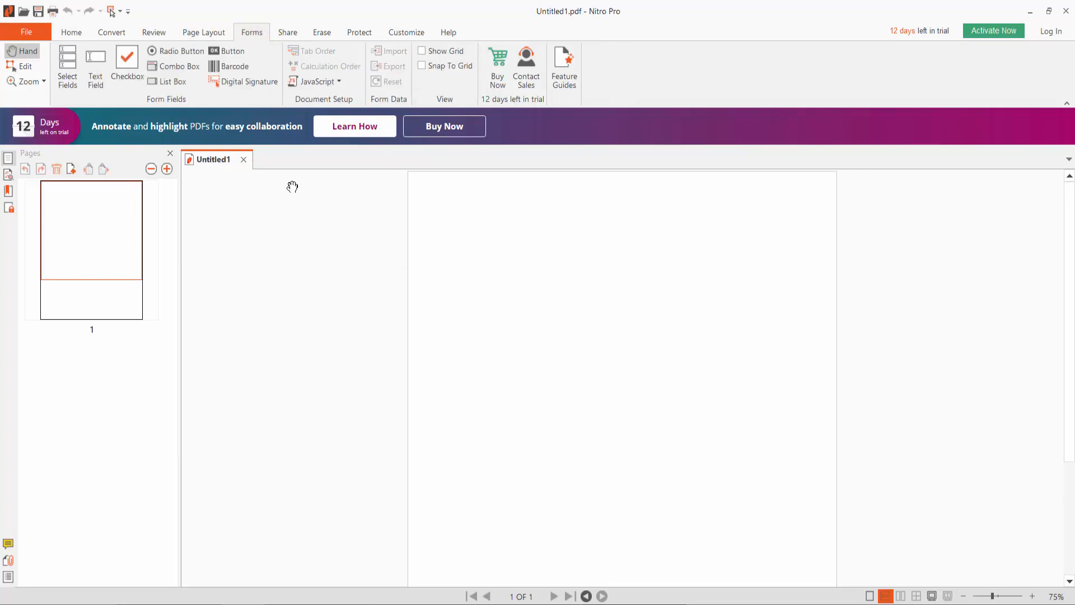
{"action": "mouse_move", "coordinate": [231, 51]}
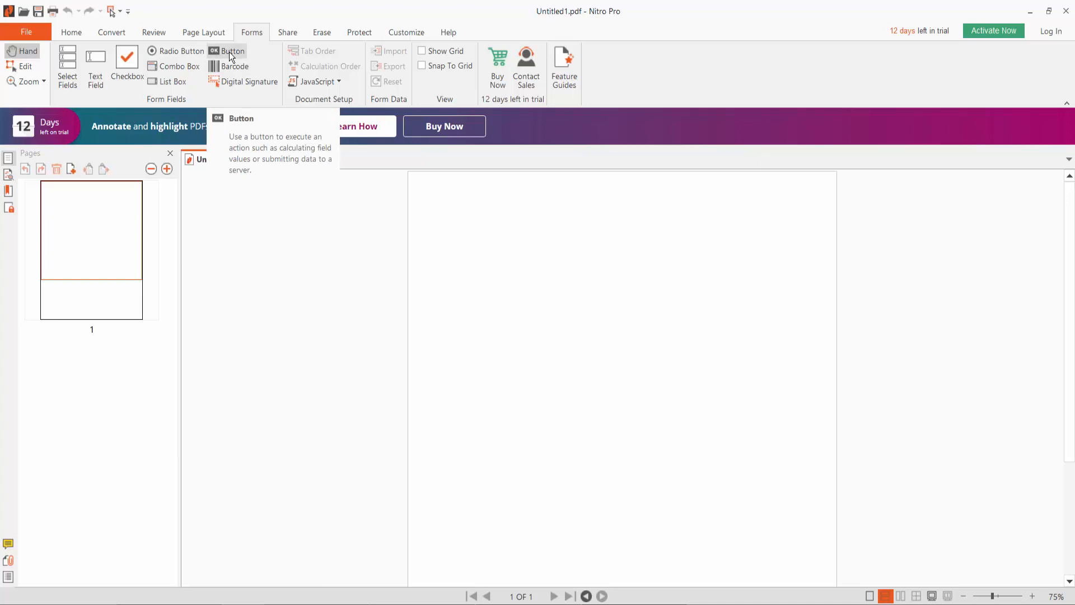
{"action": "mouse_move", "coordinate": [178, 66]}
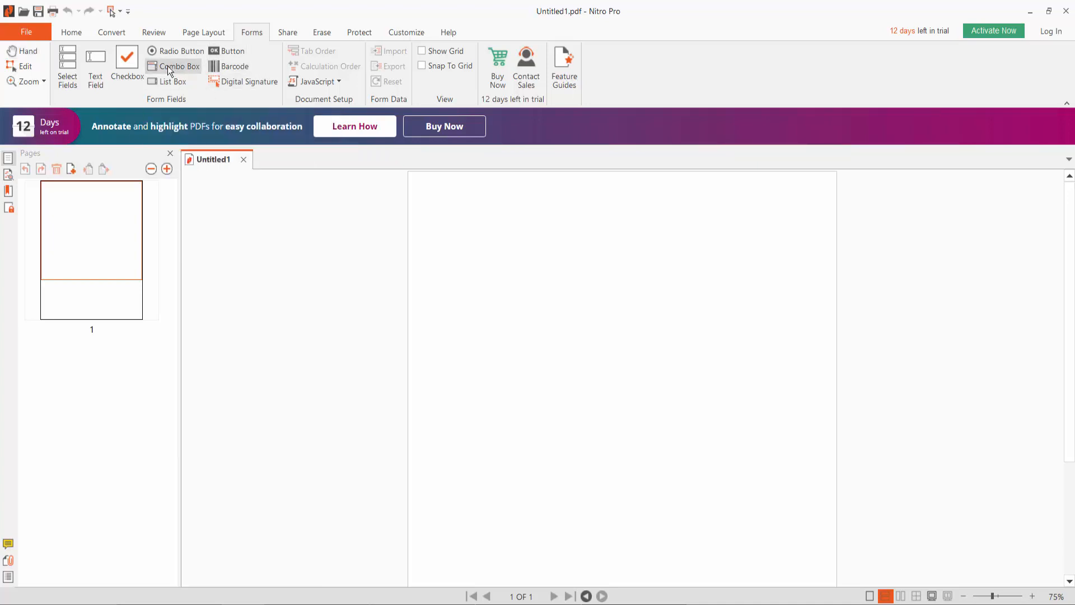
Step: Place combo box ComboBox1 near the top of the page and open its Properties
{"action": "left_click", "coordinate": [178, 66]}
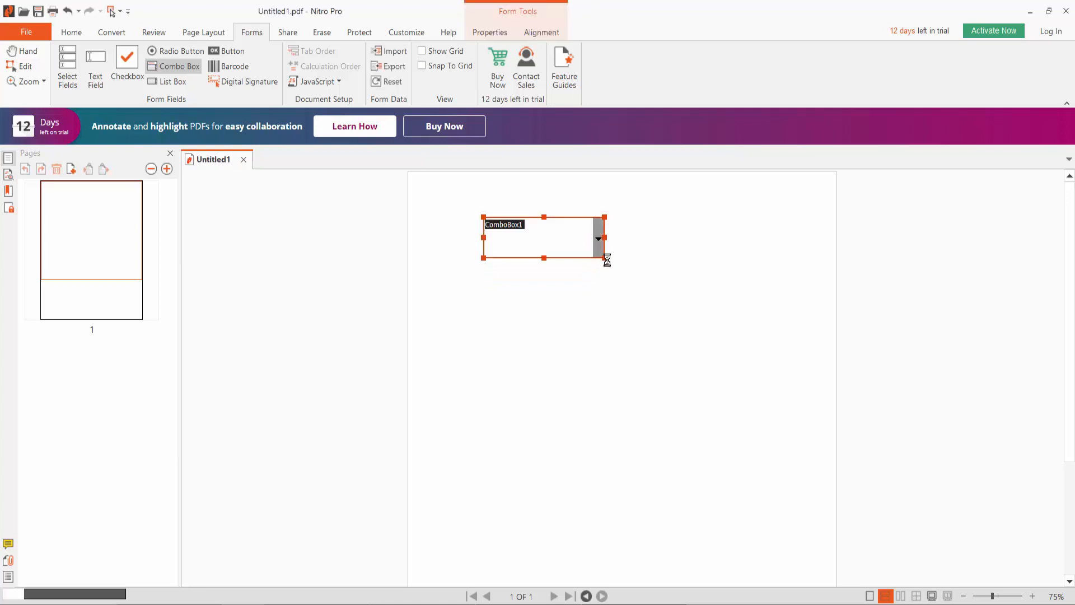
{"action": "right_click", "coordinate": [542, 238]}
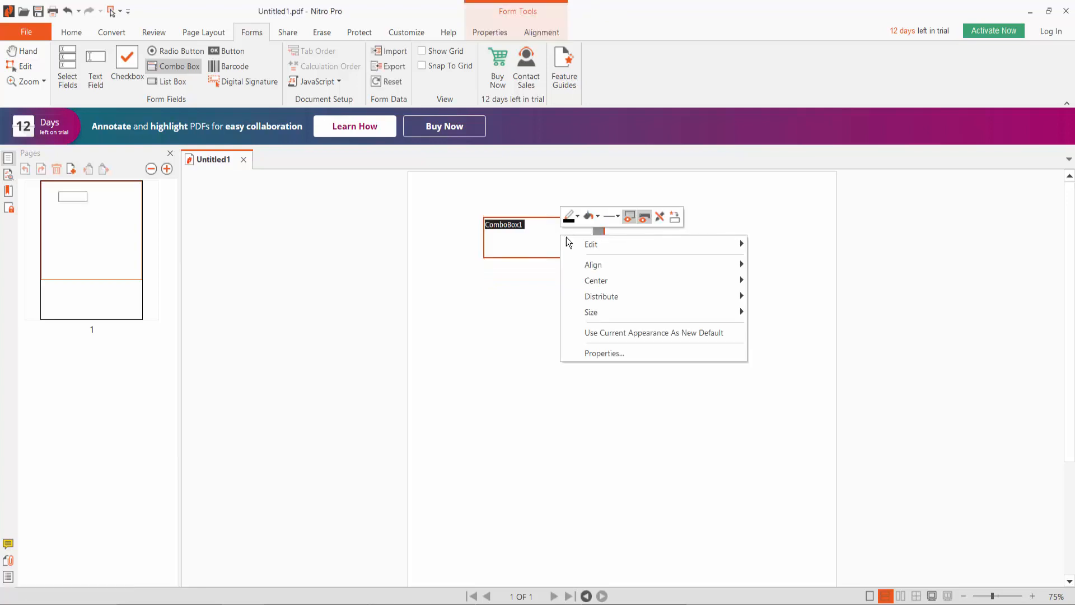
{"action": "left_click", "coordinate": [603, 353]}
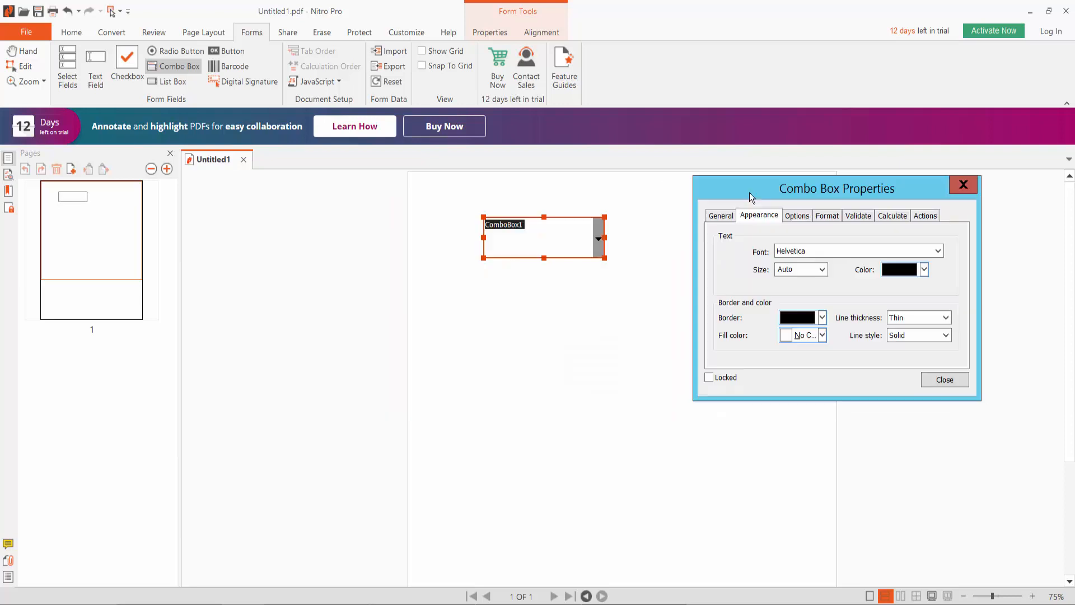
{"action": "left_click", "coordinate": [720, 215]}
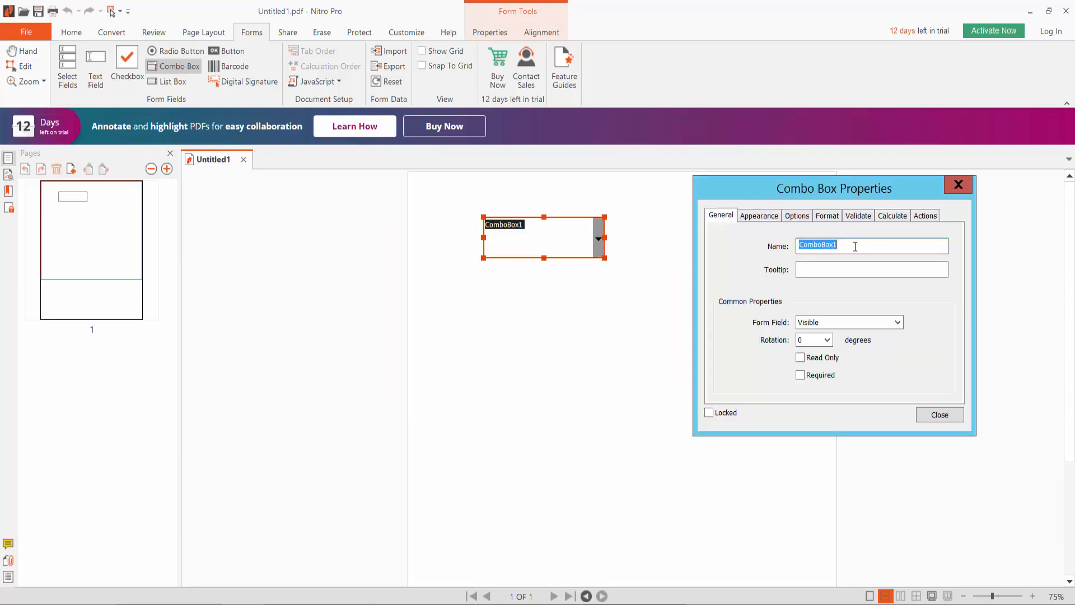
{"action": "left_click", "coordinate": [854, 245]}
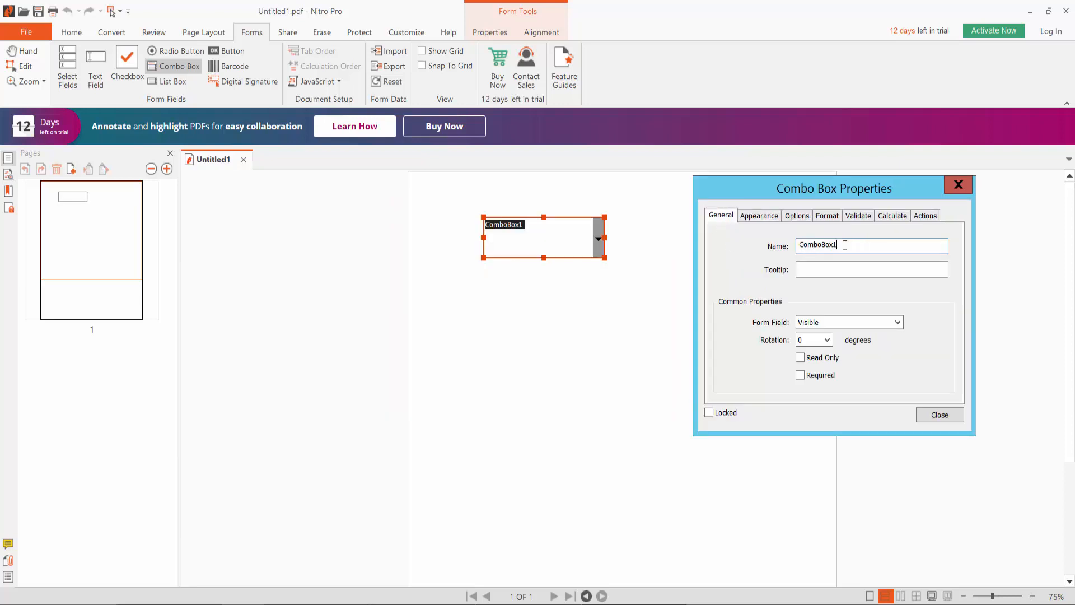
{"action": "left_click", "coordinate": [899, 322]}
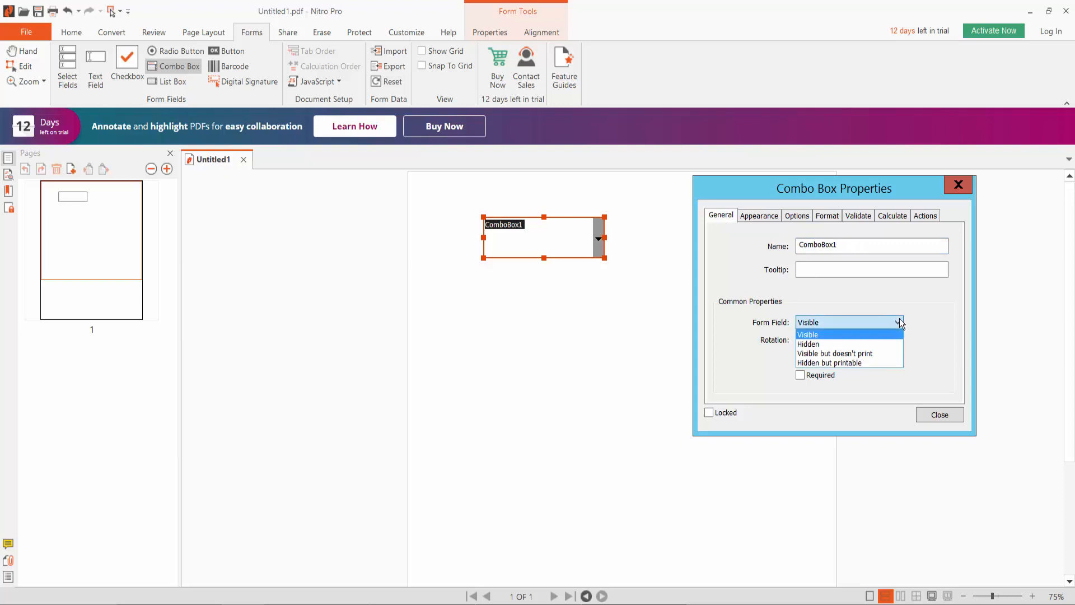
{"action": "left_click", "coordinate": [807, 334]}
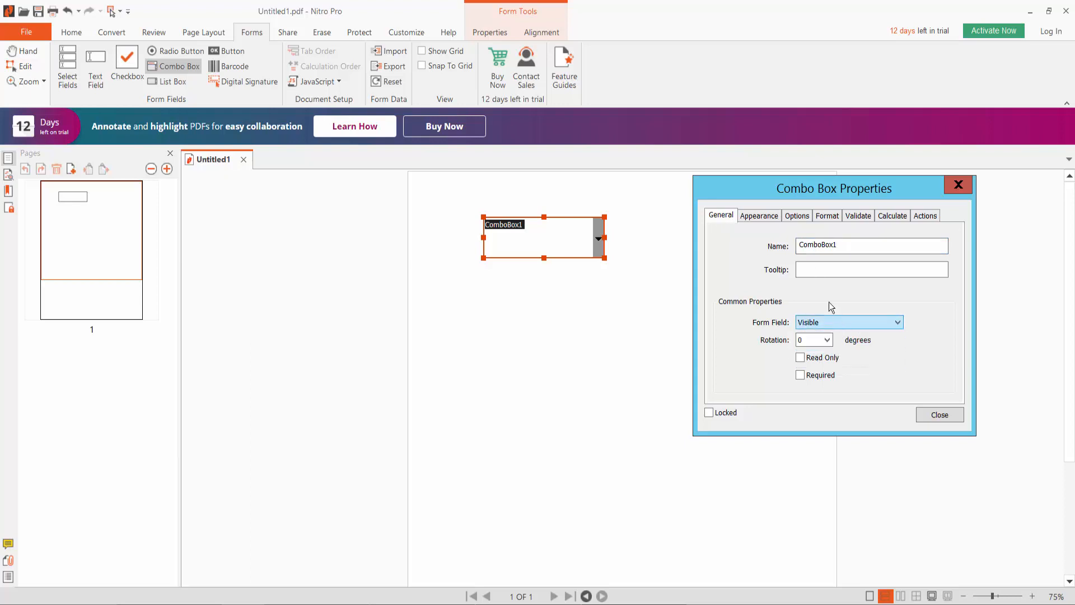
{"action": "left_click", "coordinate": [758, 215]}
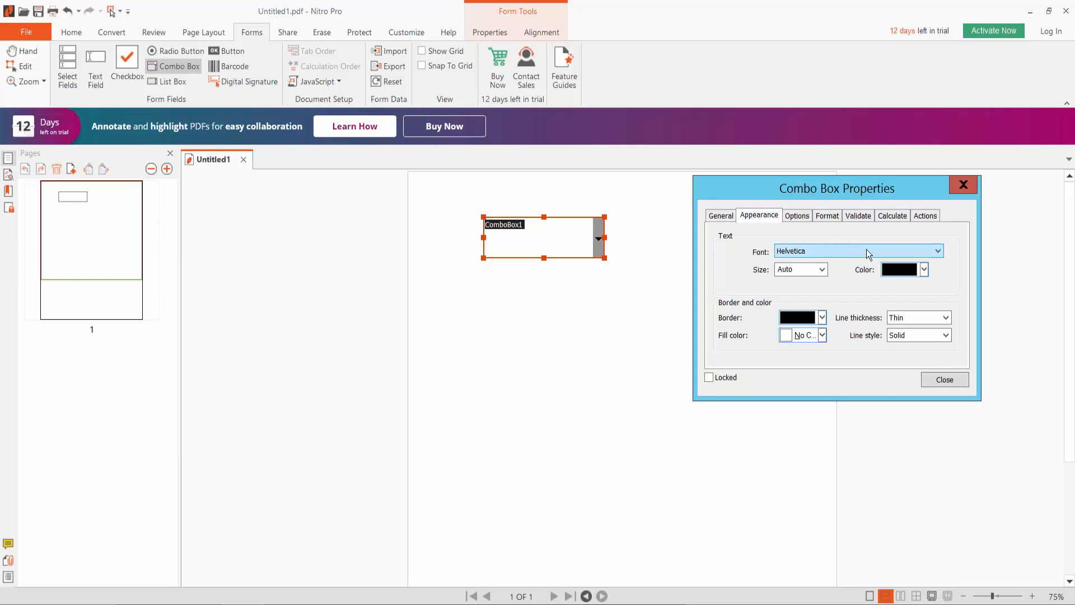
Step: Set ComboBox1's text color to red, keeping Helvetica, auto size and a thin solid border
{"action": "left_click", "coordinate": [937, 250]}
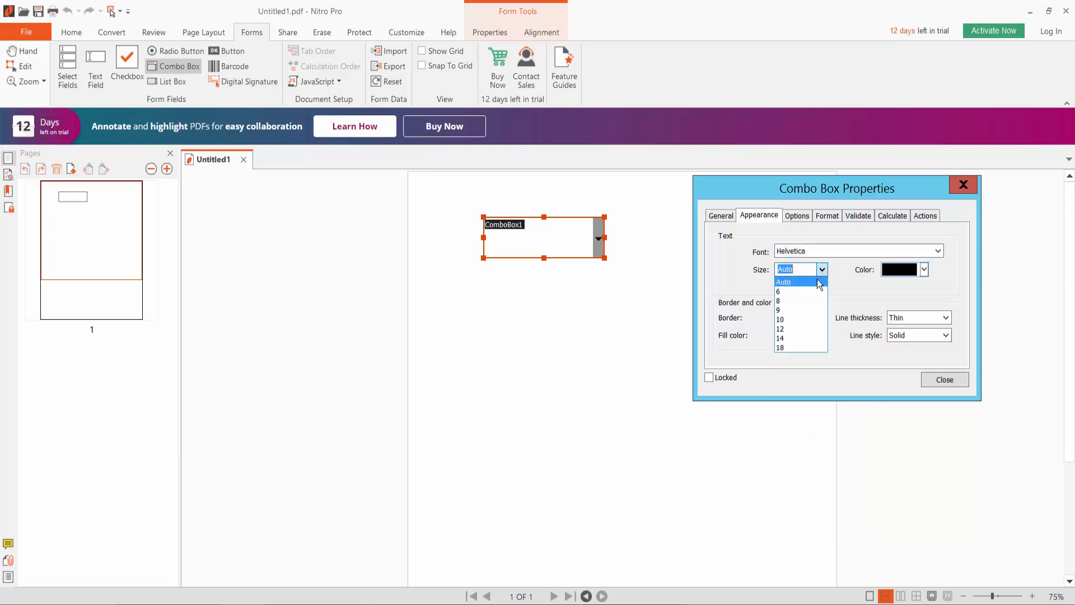
{"action": "left_click", "coordinate": [784, 281]}
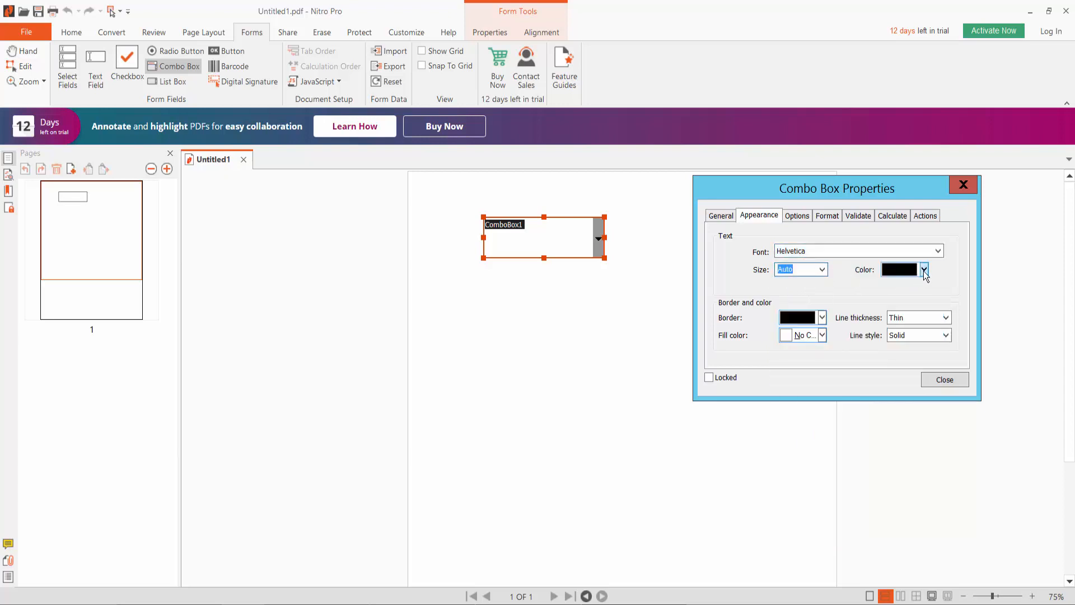
{"action": "left_click", "coordinate": [923, 269]}
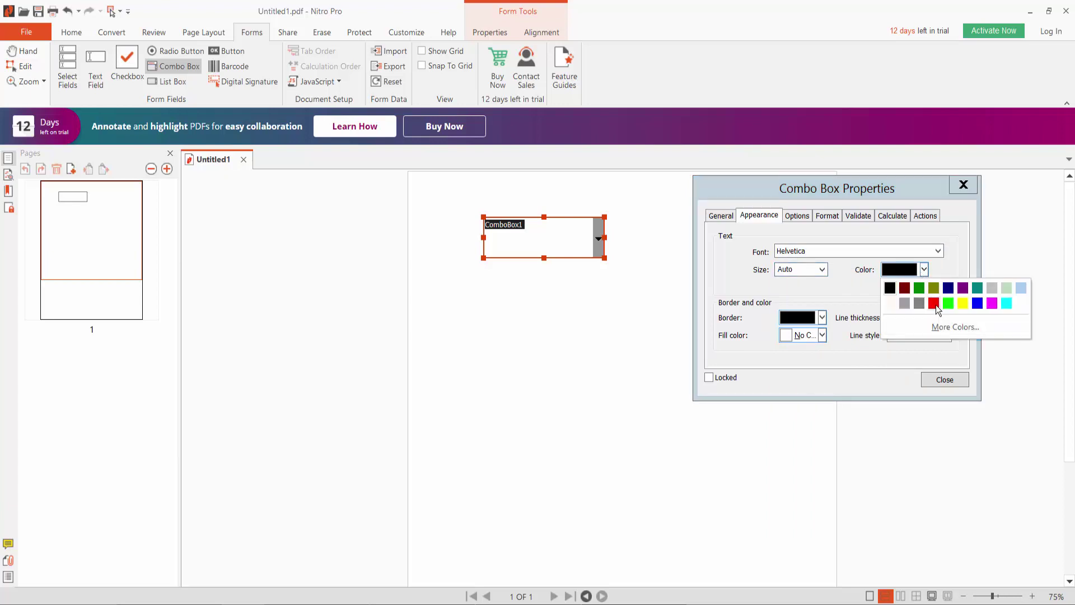
{"action": "left_click", "coordinate": [933, 303]}
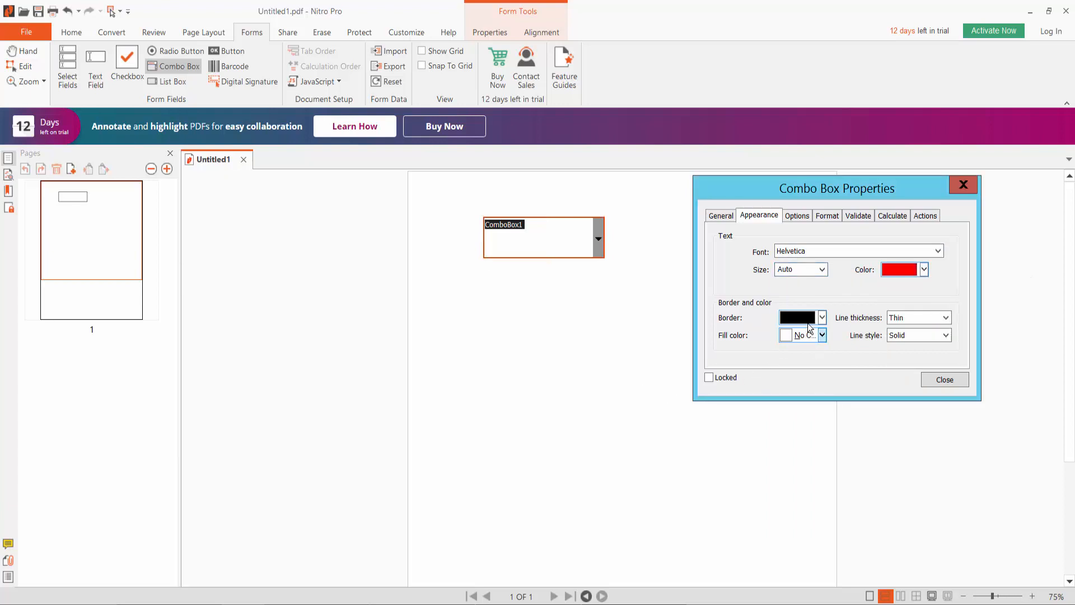
{"action": "left_click", "coordinate": [821, 317]}
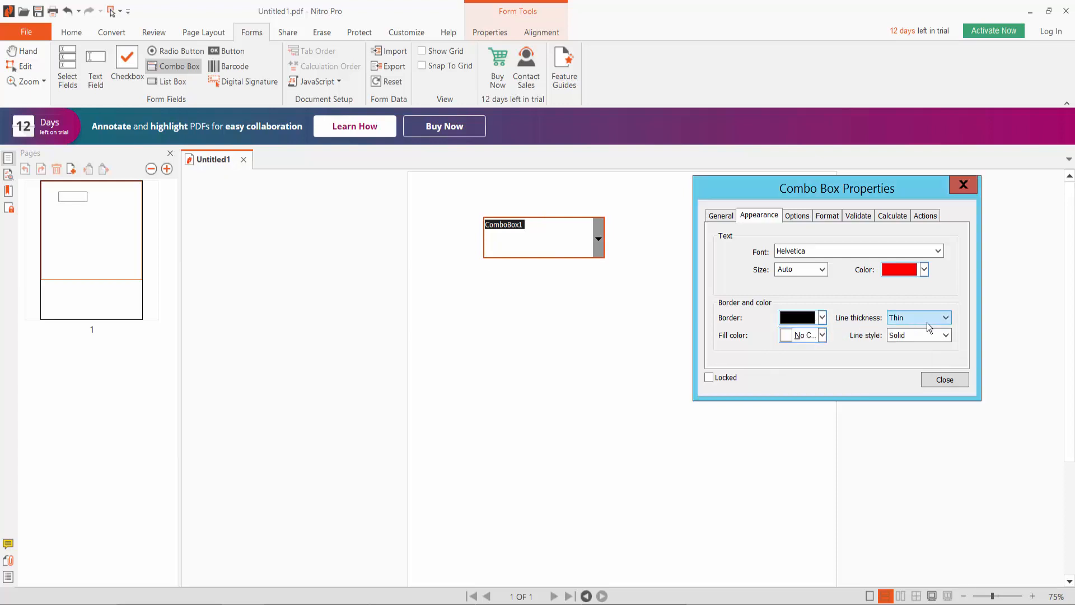
{"action": "left_click", "coordinate": [947, 317]}
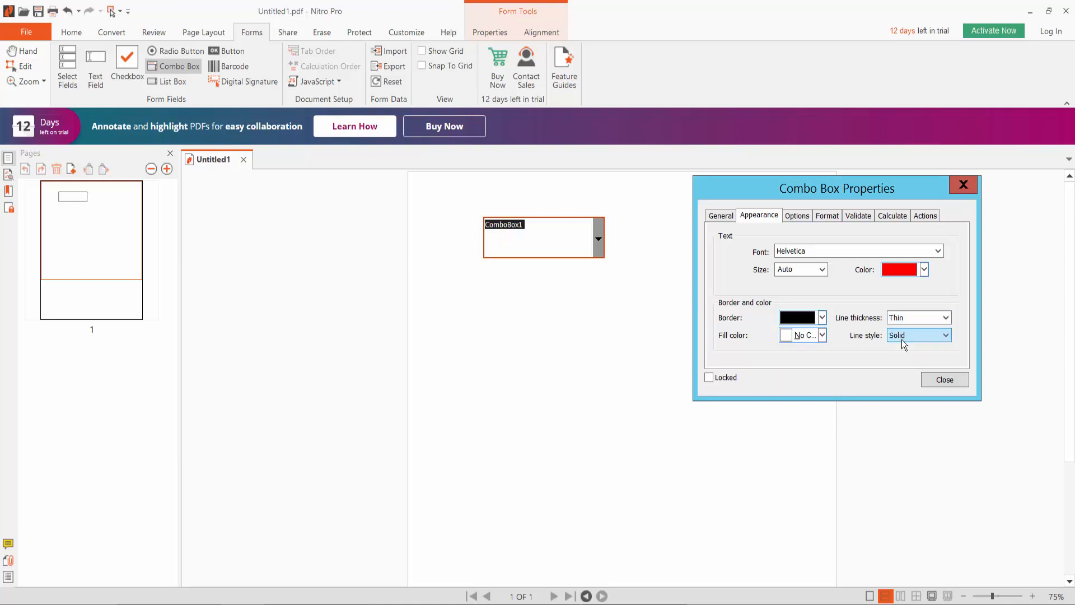
{"action": "left_click", "coordinate": [917, 335]}
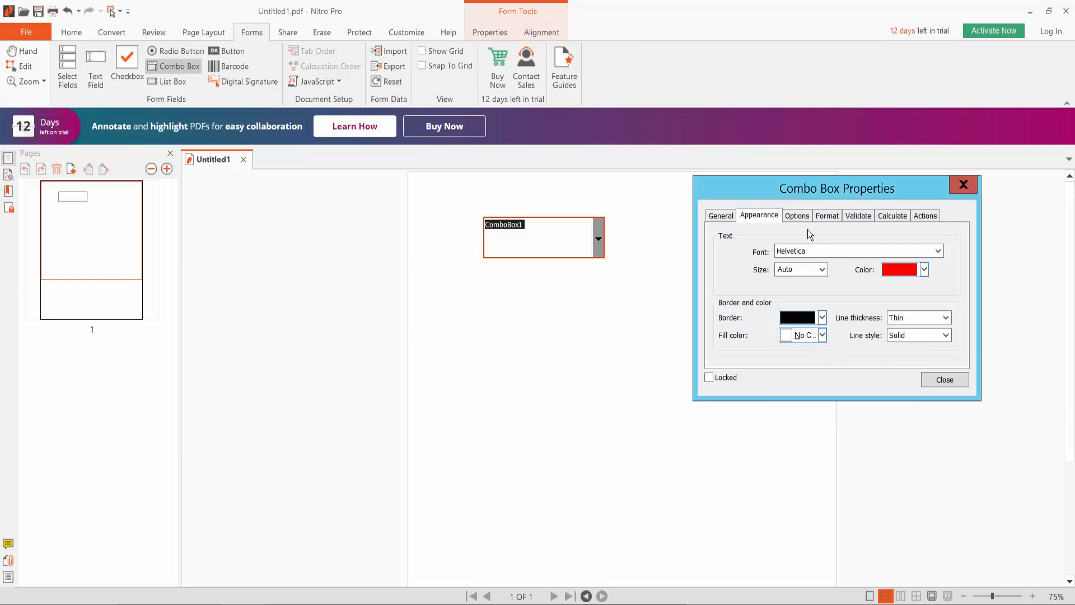
Step: Add the list items Rice, Fish and Wheat on the Options tab
{"action": "left_click", "coordinate": [796, 215]}
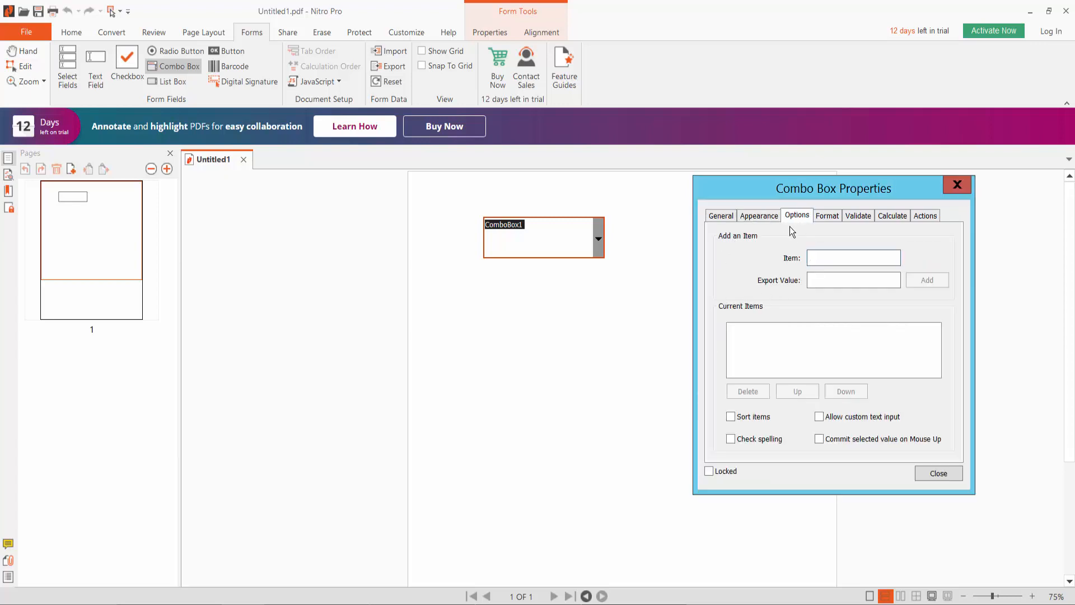
{"action": "left_click", "coordinate": [853, 257]}
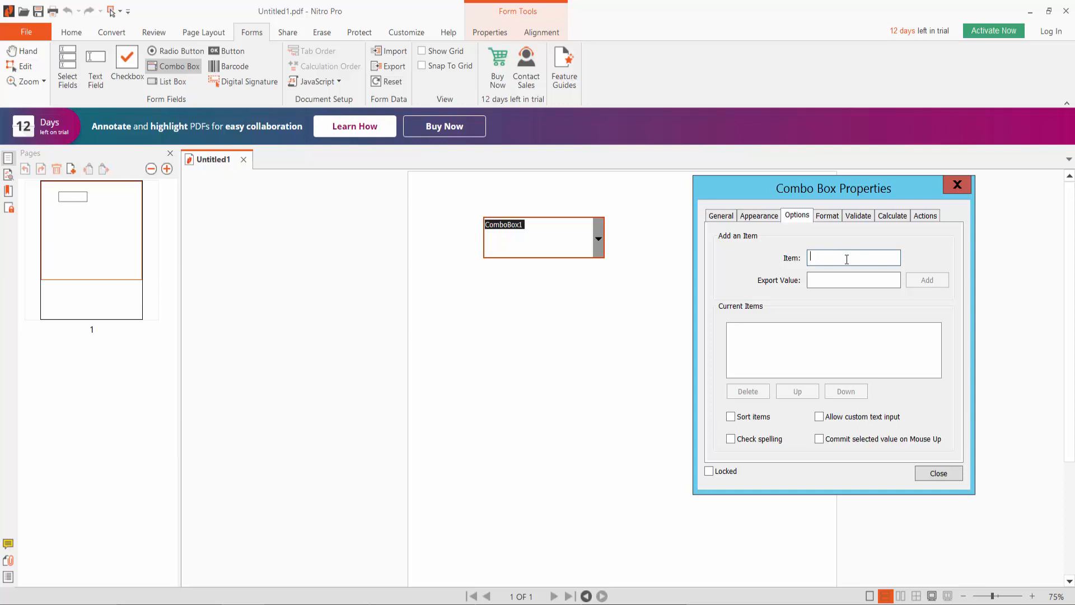
{"action": "type", "text": "R"}
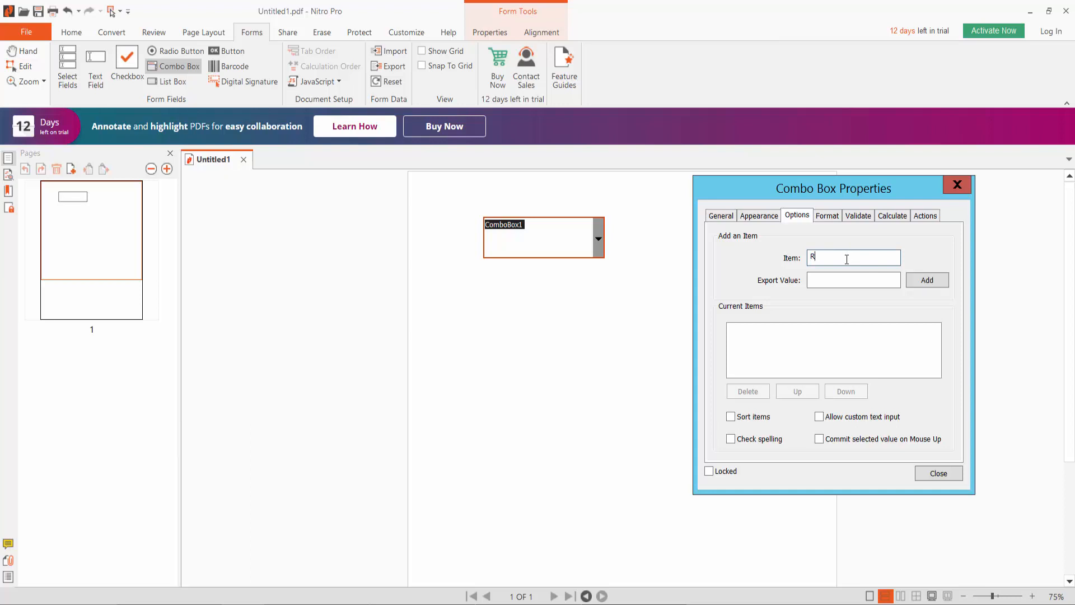
{"action": "type", "text": "ice"}
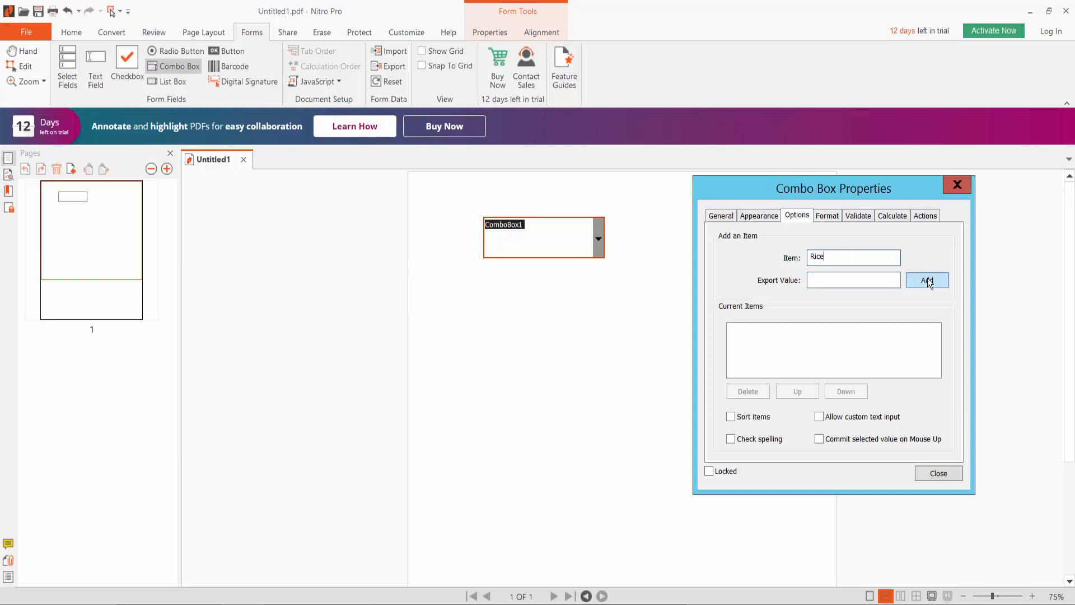
{"action": "left_click", "coordinate": [927, 280]}
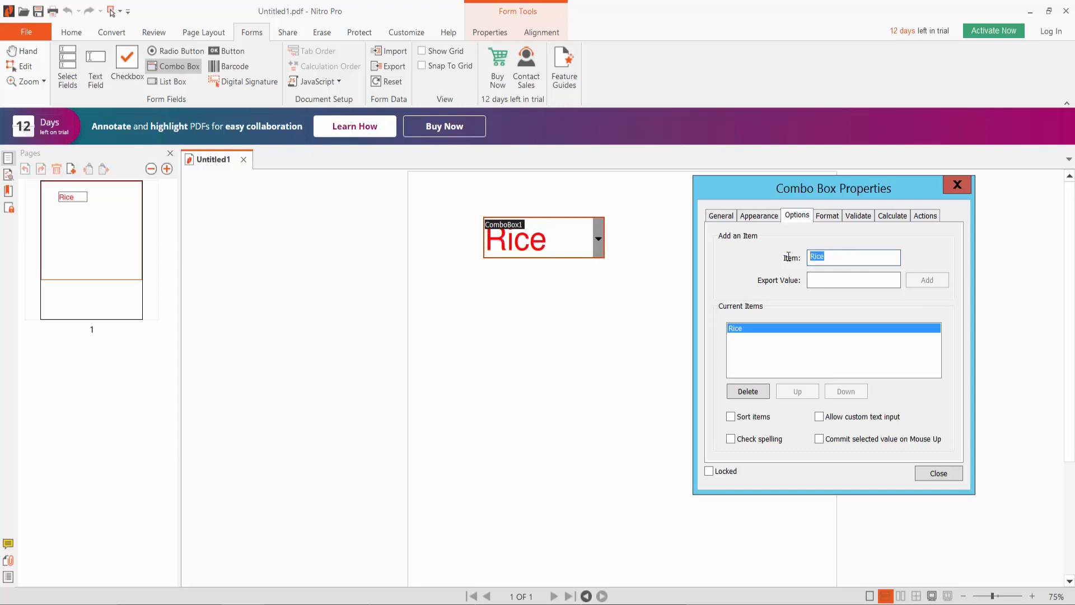
{"action": "type", "text": "Fi"}
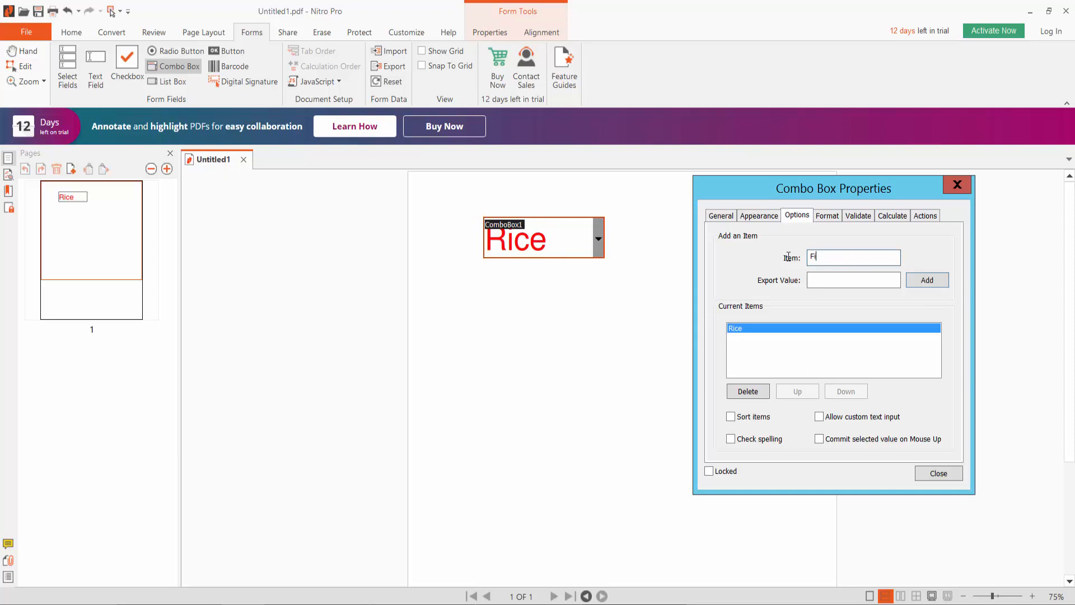
{"action": "type", "text": "sh"}
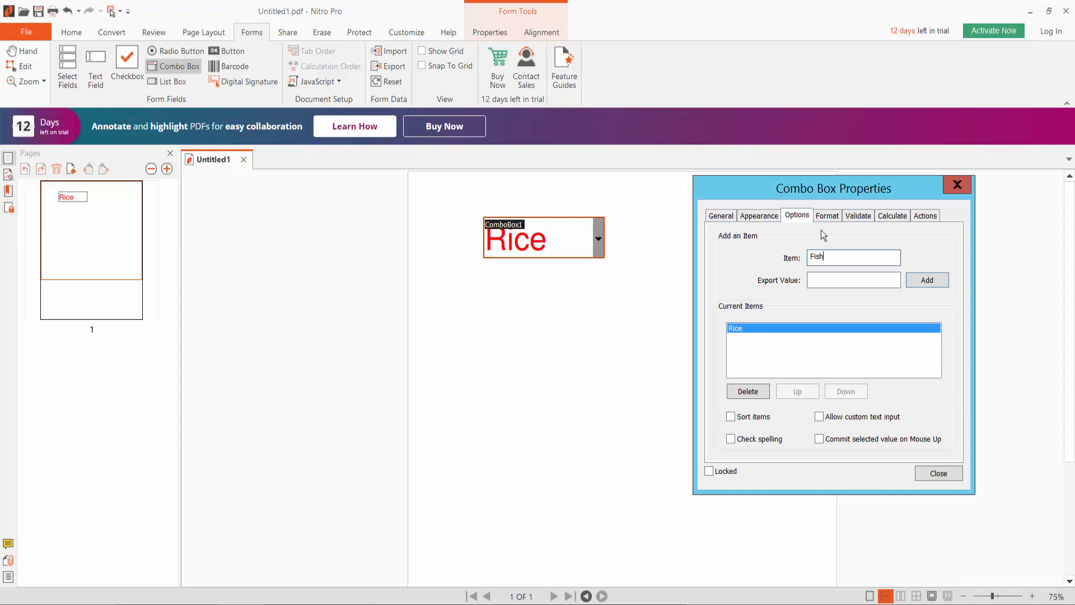
{"action": "left_click", "coordinate": [925, 280]}
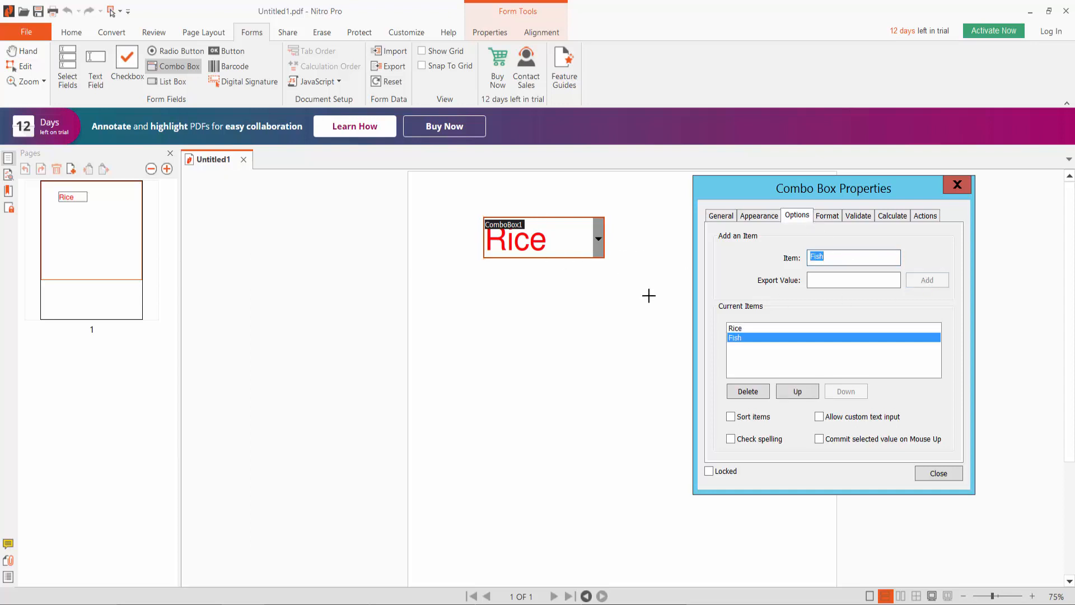
{"action": "mouse_move", "coordinate": [793, 255]}
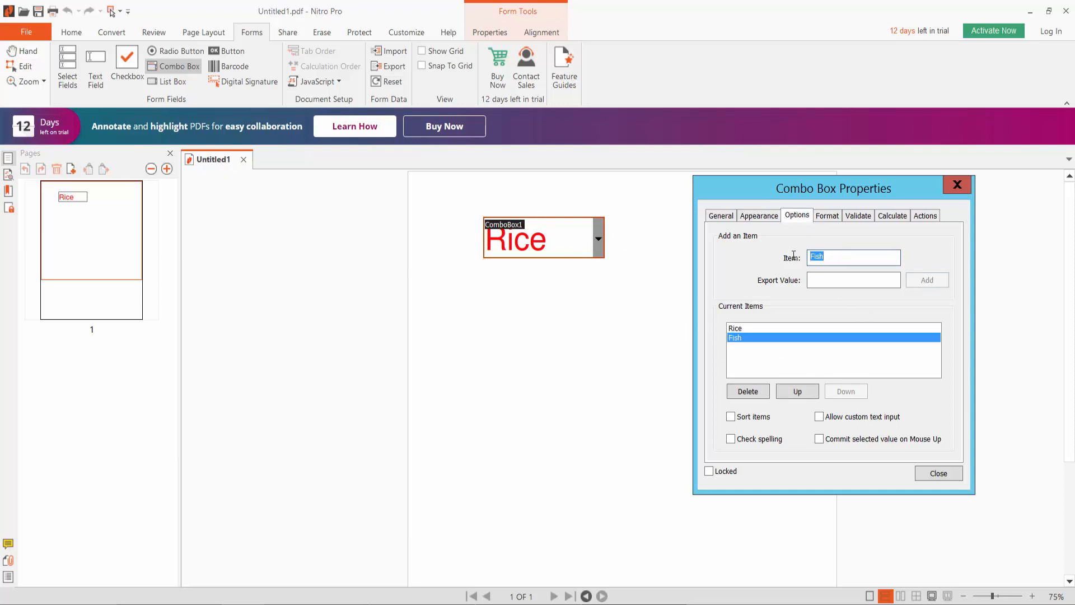
{"action": "type", "text": "Wh"}
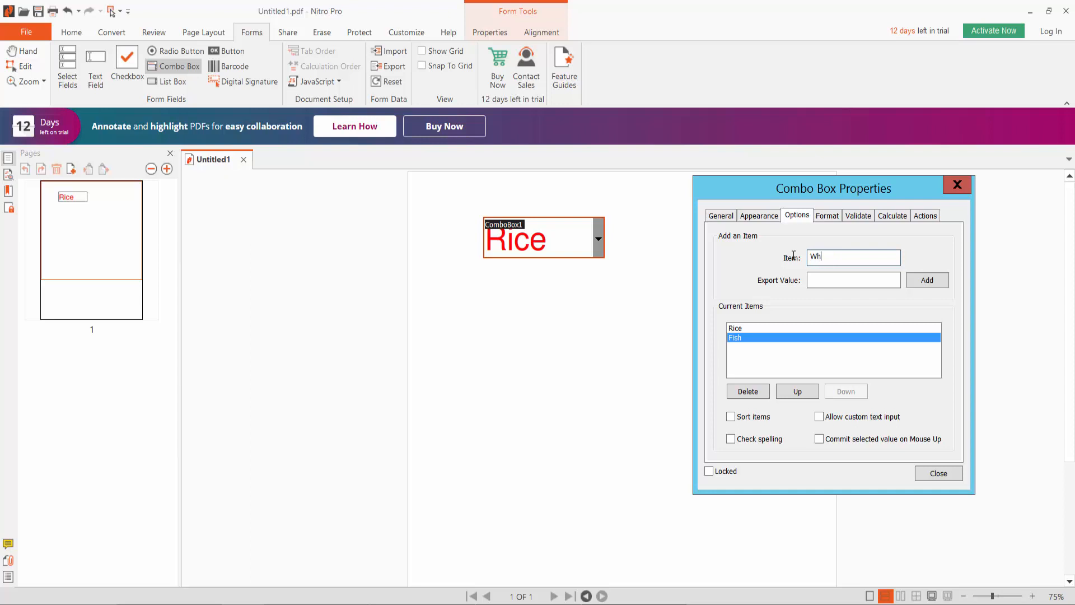
{"action": "type", "text": "eat"}
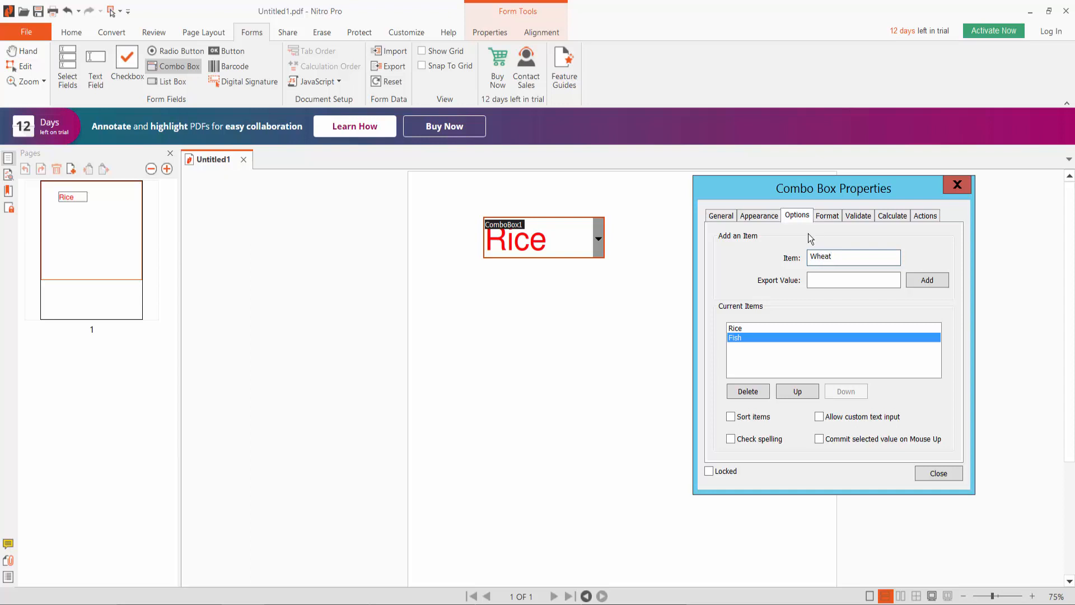
{"action": "left_click", "coordinate": [926, 280]}
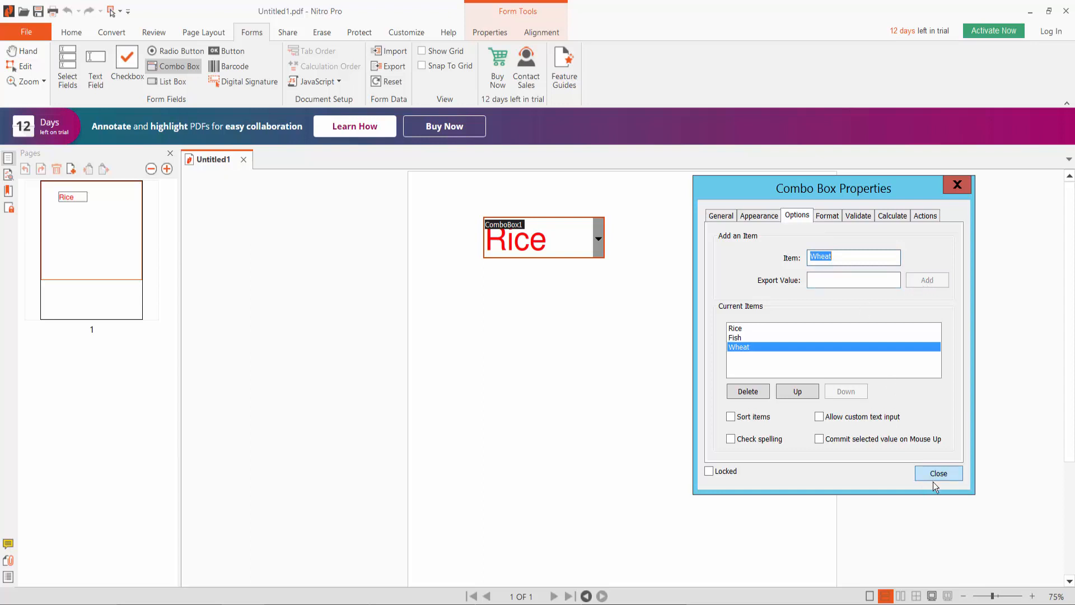
Step: Close Properties, switch to the Hand tool, and choose Wheat in ComboBox1
{"action": "left_click", "coordinate": [938, 473]}
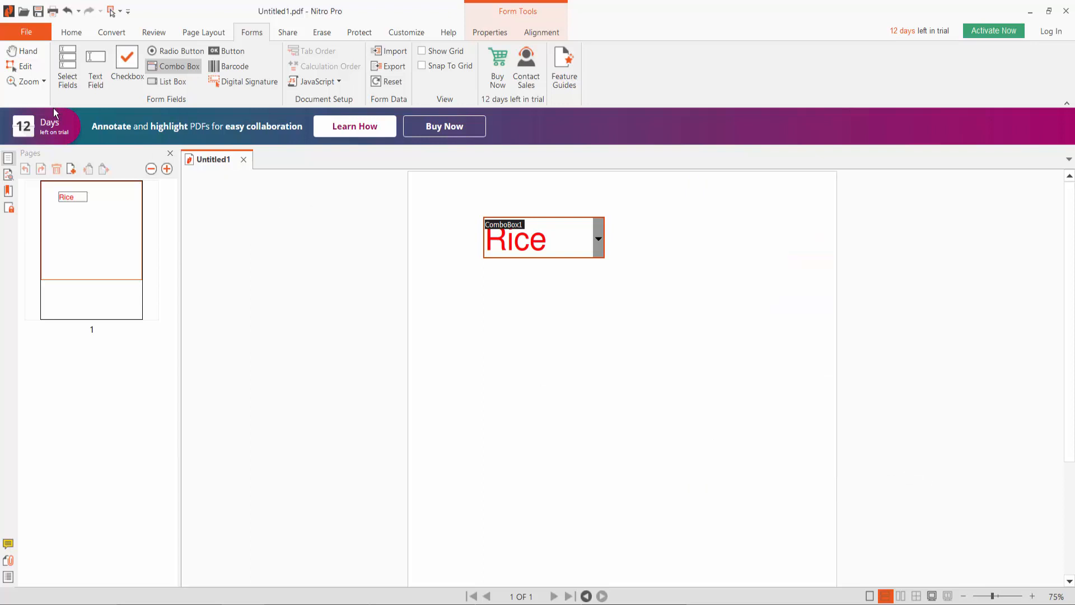
{"action": "left_click", "coordinate": [27, 51]}
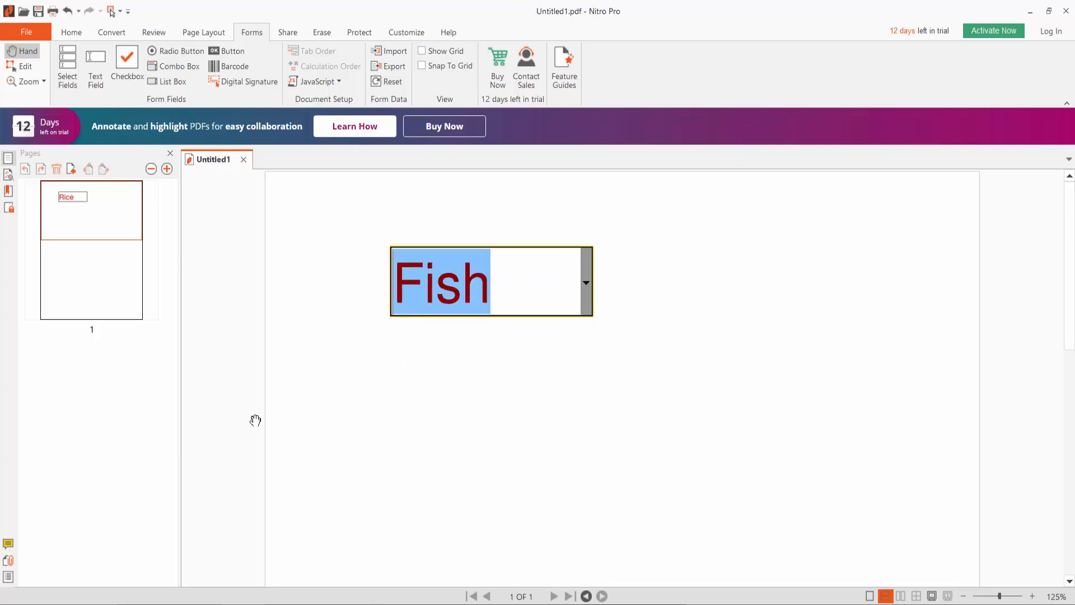
{"action": "left_click", "coordinate": [585, 281]}
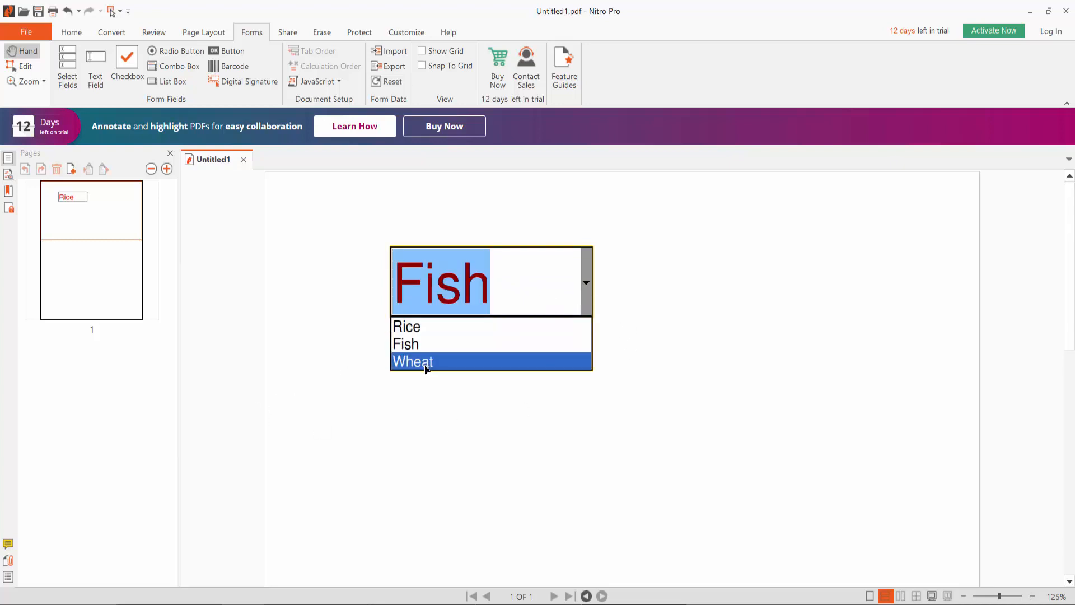
{"action": "left_click", "coordinate": [412, 361]}
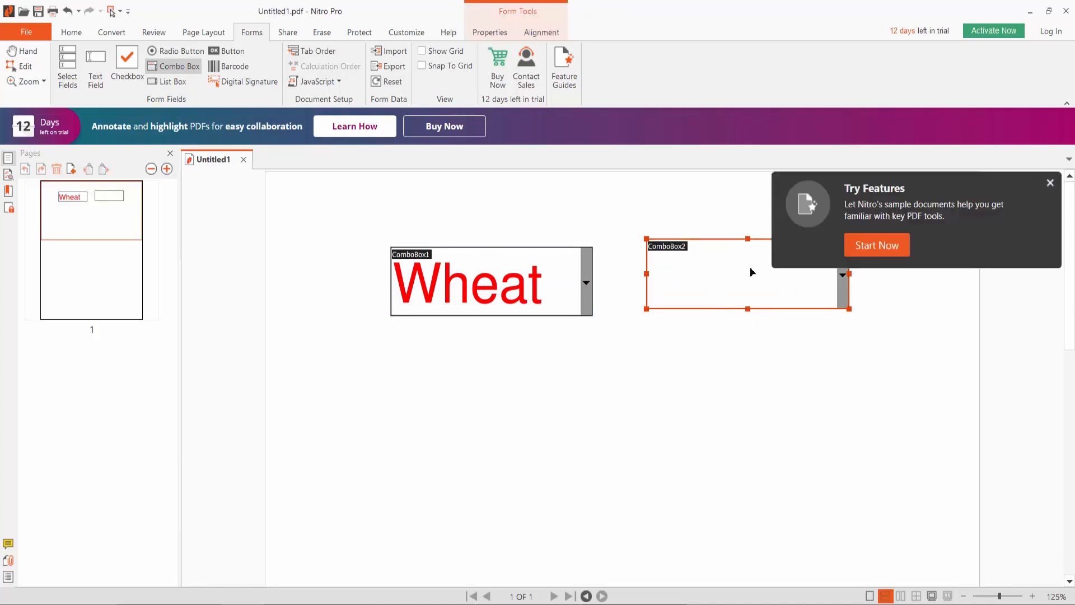
Step: Dismiss the Try Features popup and reselect the first combo box
{"action": "left_click", "coordinate": [1048, 183]}
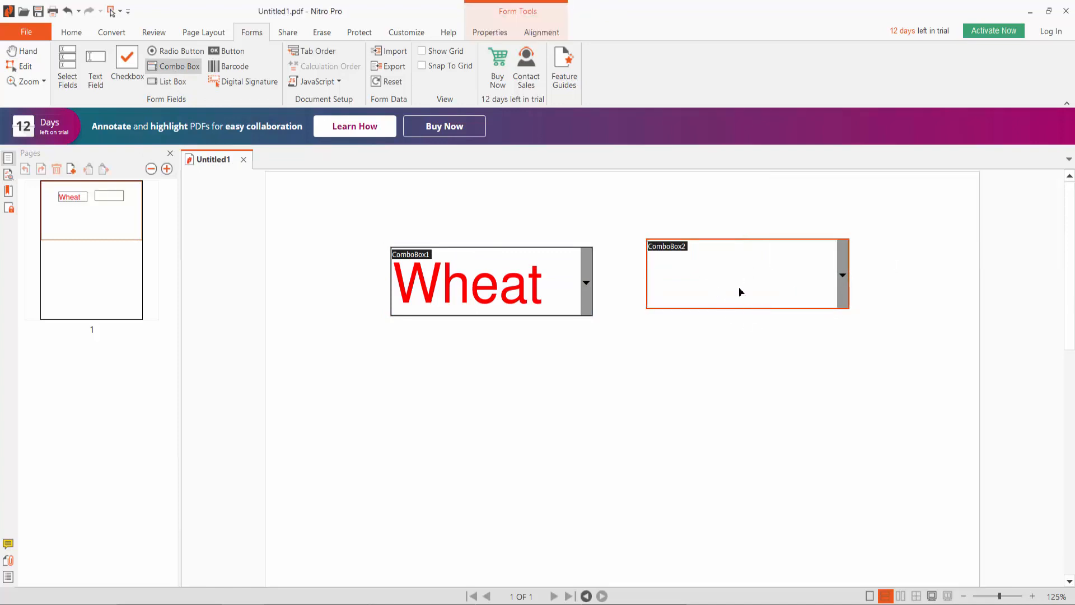
{"action": "left_click", "coordinate": [491, 281]}
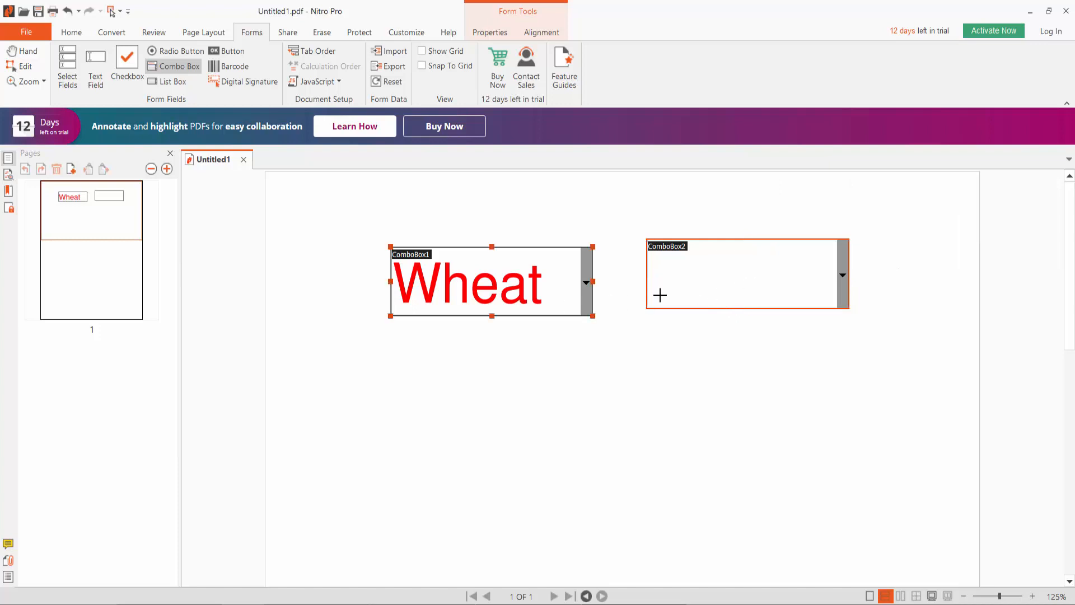
{"action": "left_click", "coordinate": [598, 359]}
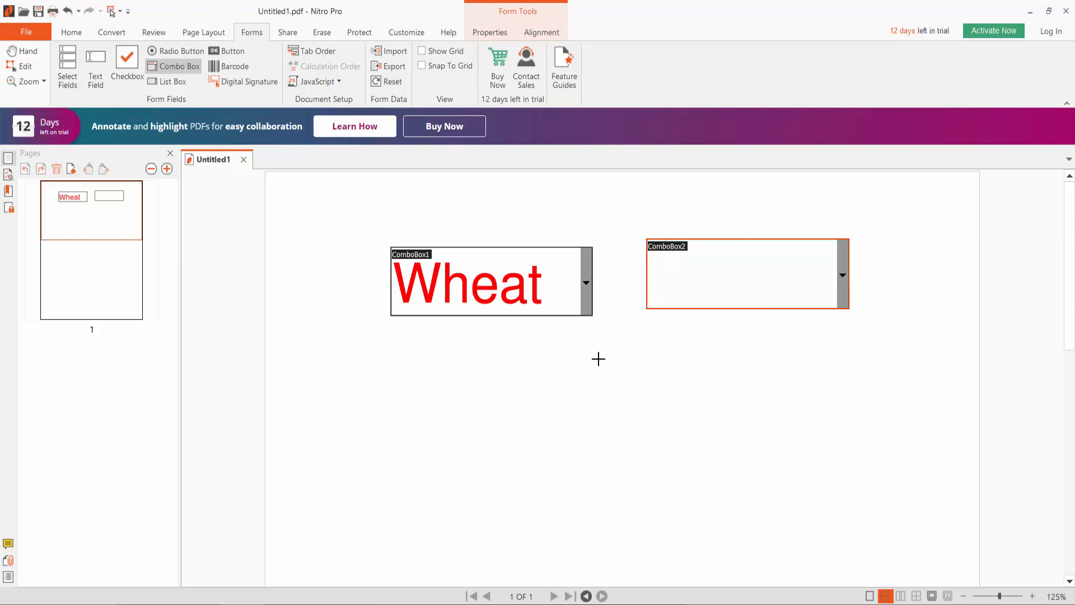
{"action": "left_click", "coordinate": [490, 281]}
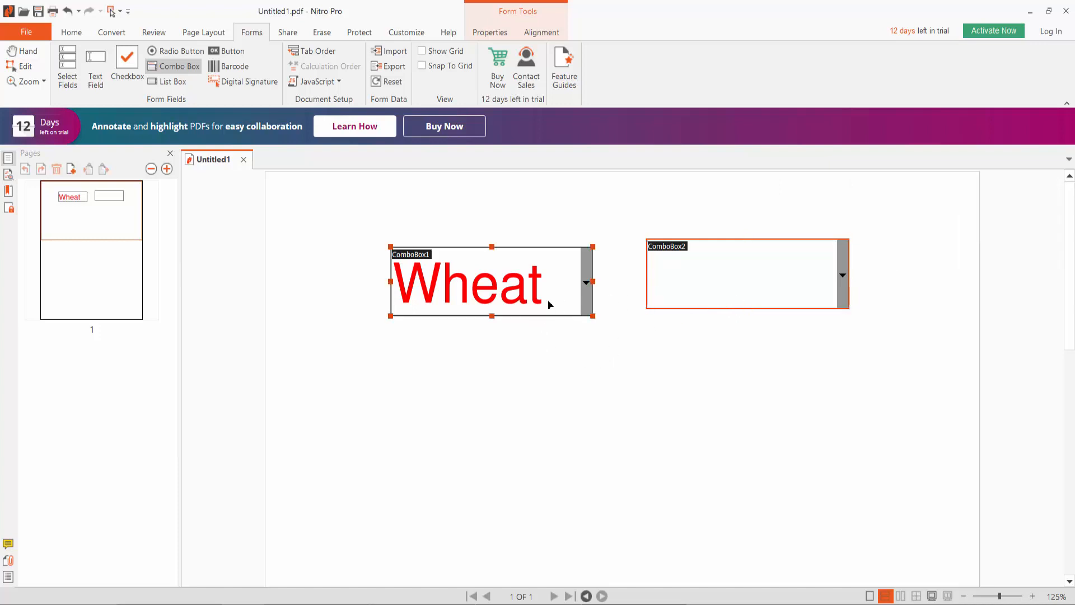